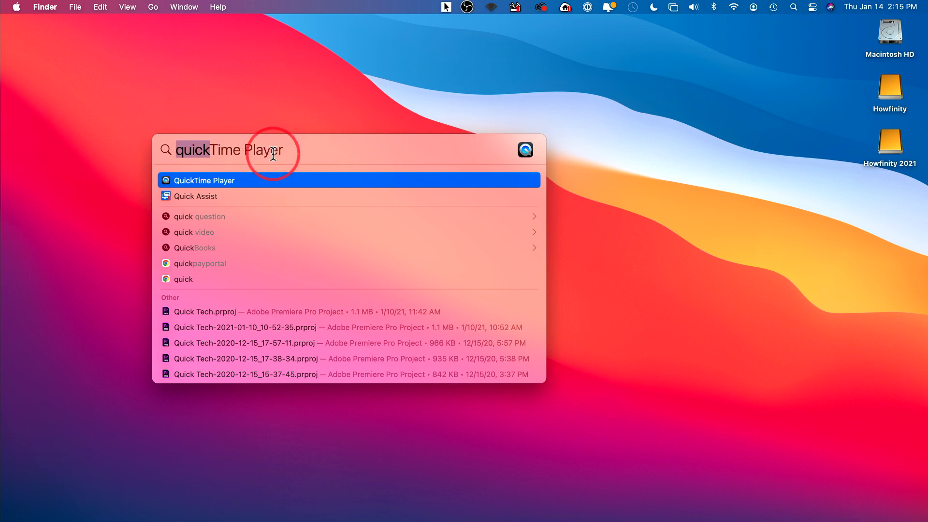
pyautogui.moveTo(213, 191)
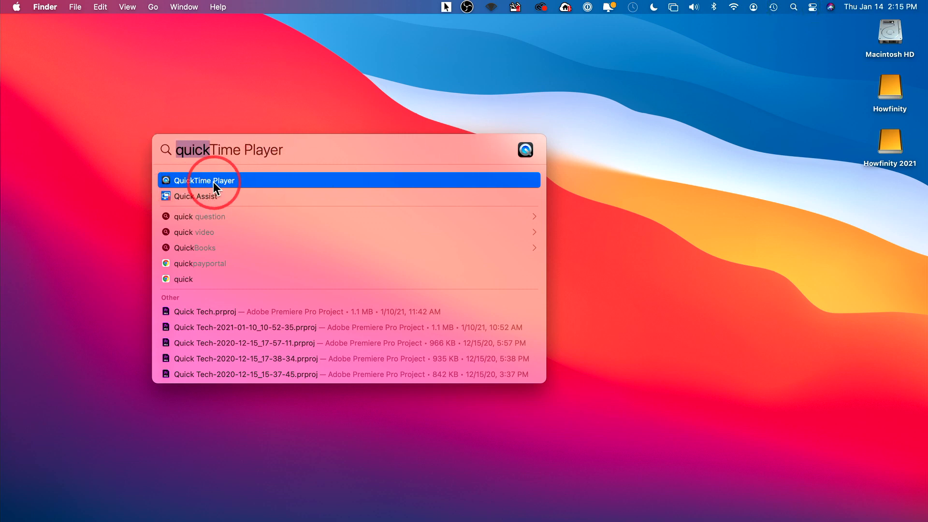
# Step: Launch QuickTime Player from Spotlight and dismiss its file-open window
pyautogui.click(205, 181)
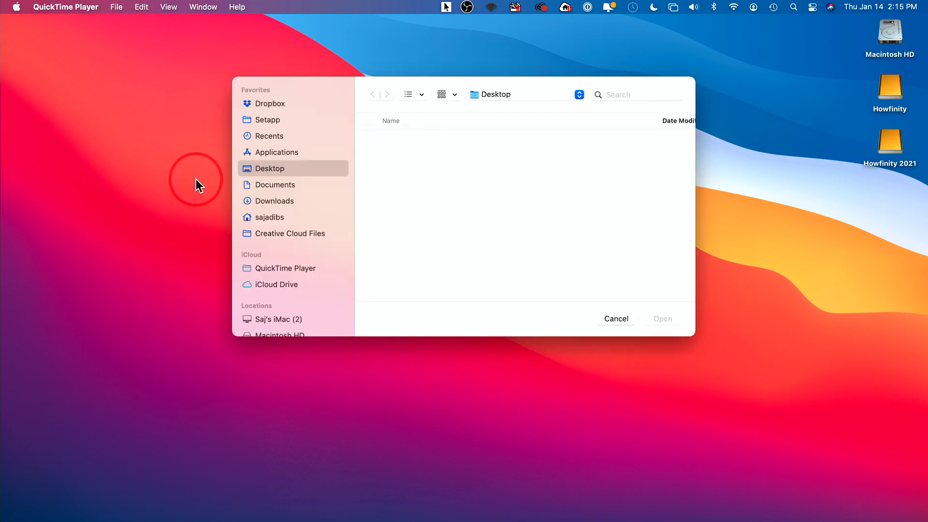
pyautogui.click(616, 318)
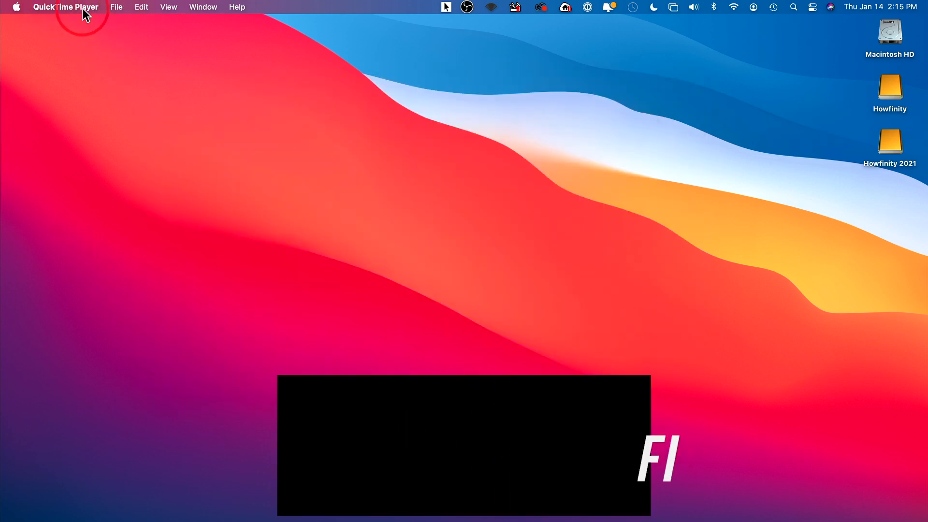
# Step: Start a New Movie Recording via the File menu and set the iPhone as the camera source
pyautogui.click(116, 6)
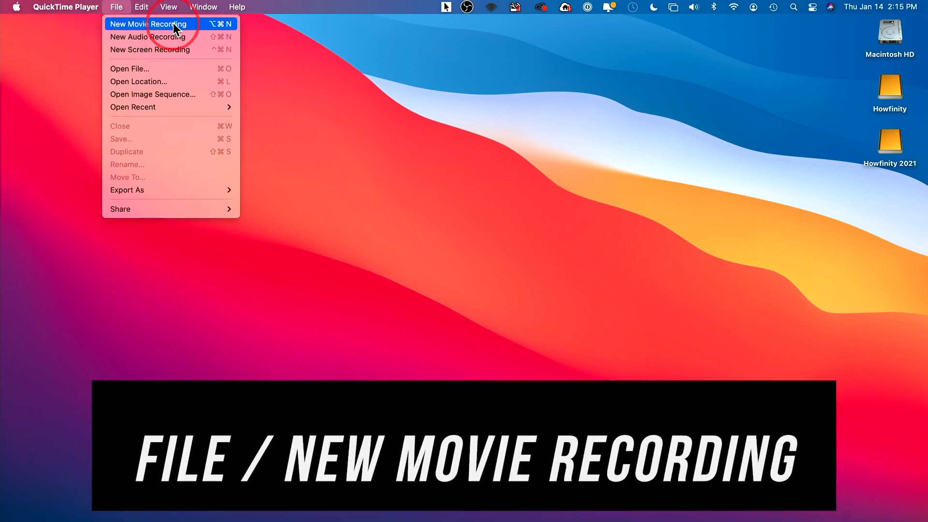
pyautogui.click(149, 24)
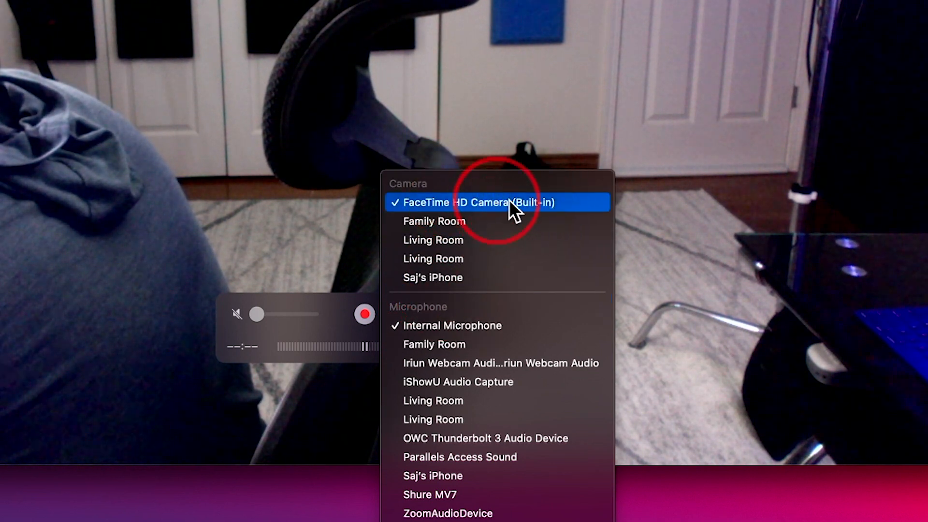
pyautogui.moveTo(433, 277)
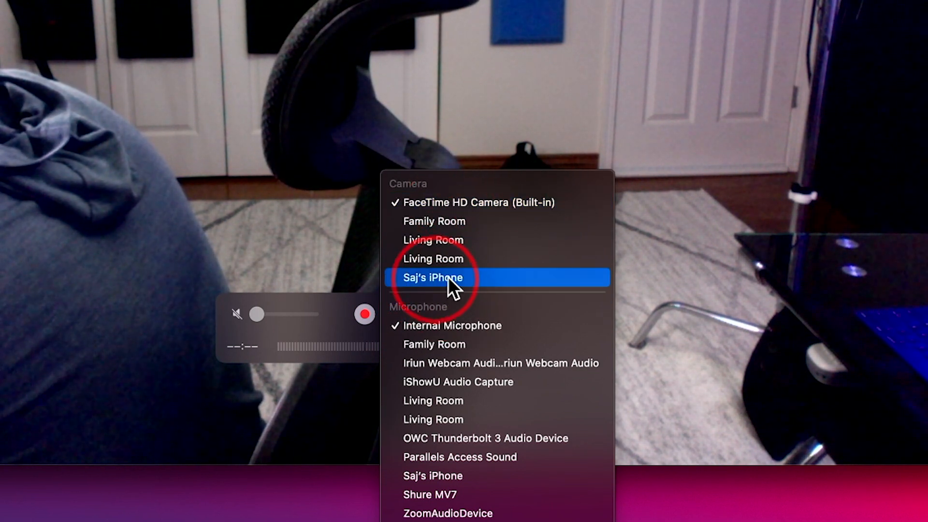
pyautogui.click(433, 277)
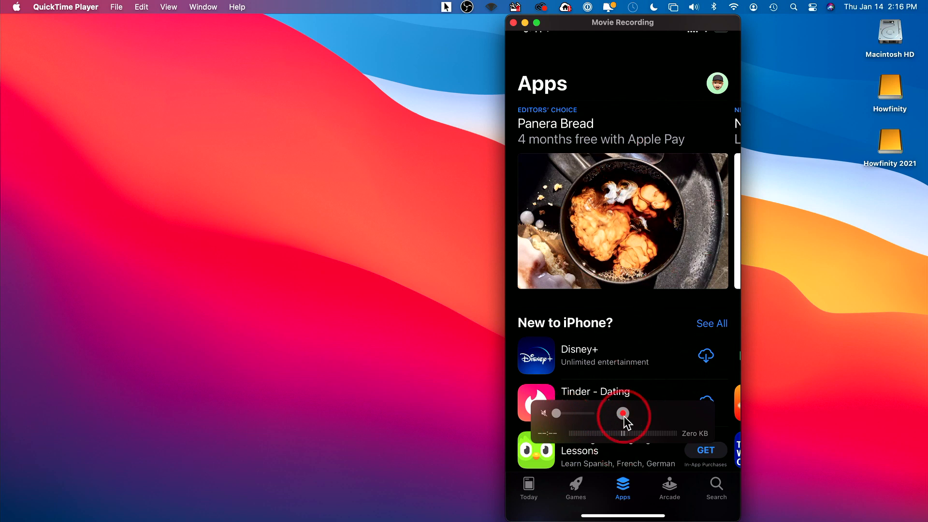
# Step: Record the iPhone screen briefly, close the recording window and cancel the keep-or-delete prompt
pyautogui.click(623, 413)
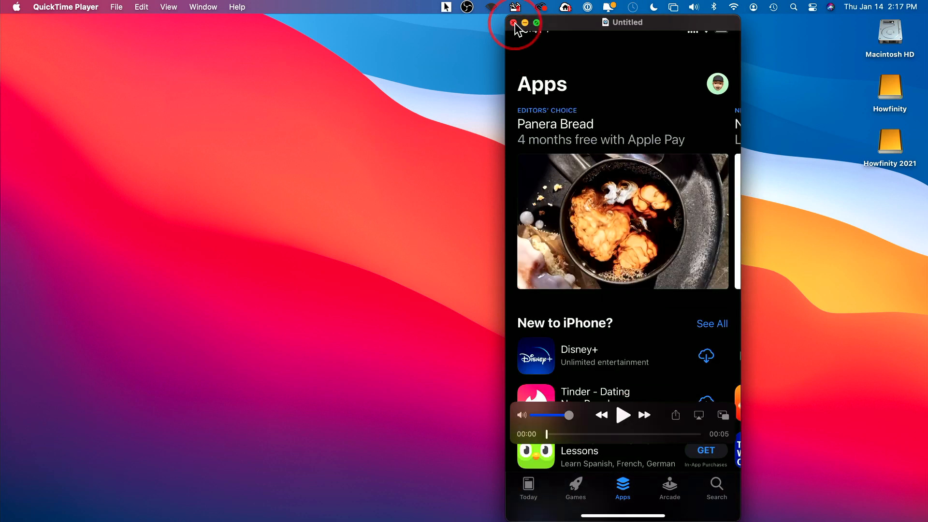
pyautogui.click(513, 22)
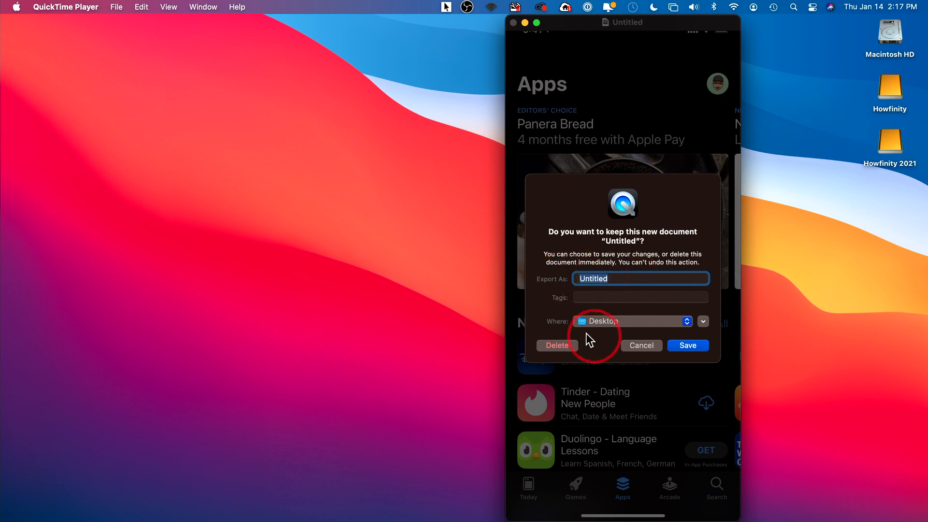
pyautogui.moveTo(882, 225)
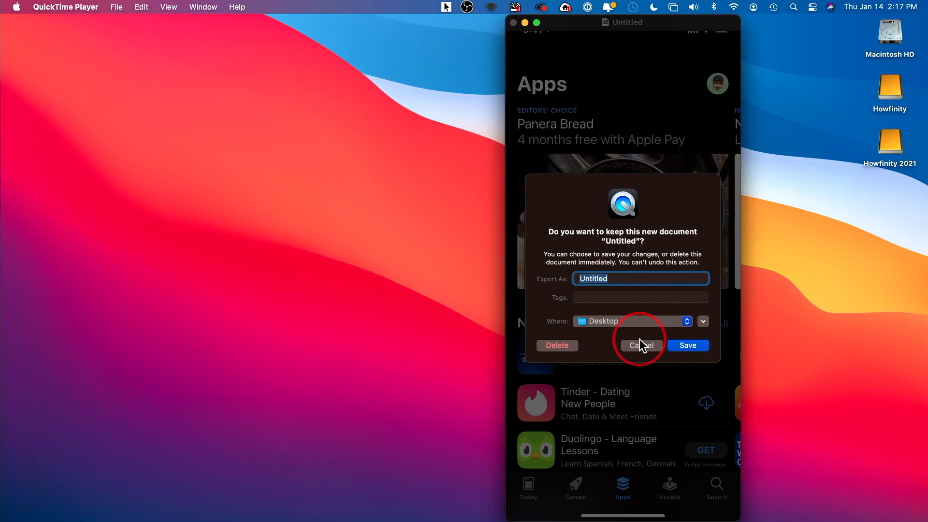
pyautogui.click(640, 345)
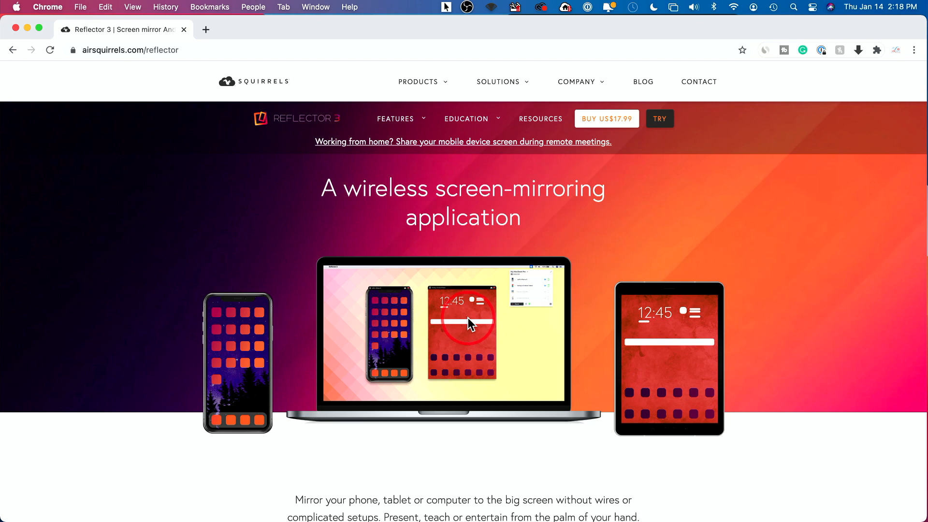
# Step: Get the Reflector 3 for Mac 7-day free trial, then search Spotlight for 'quickTime Player'
pyautogui.scroll(-3)
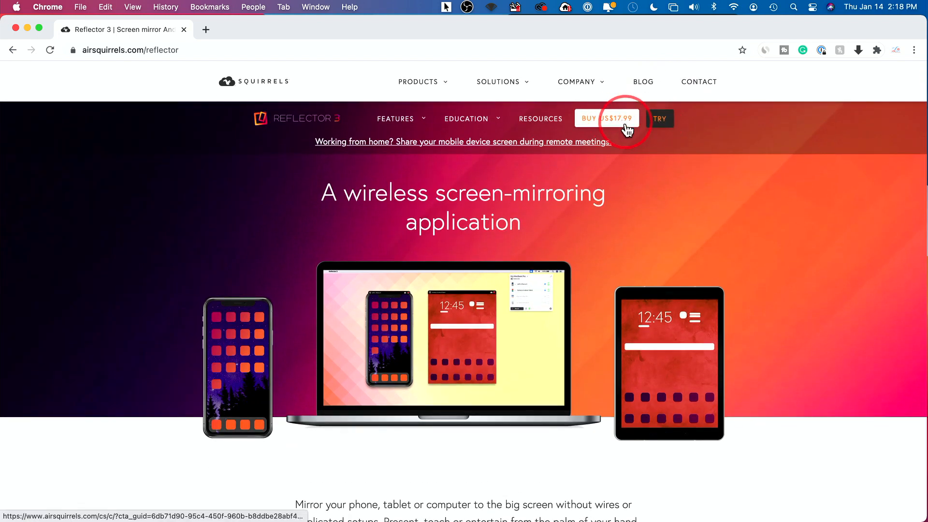
pyautogui.moveTo(602, 123)
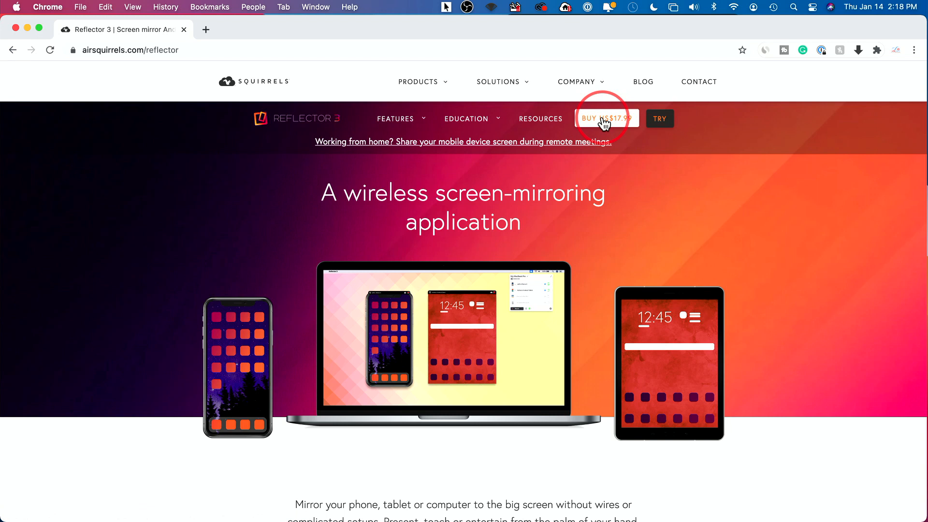
pyautogui.click(659, 119)
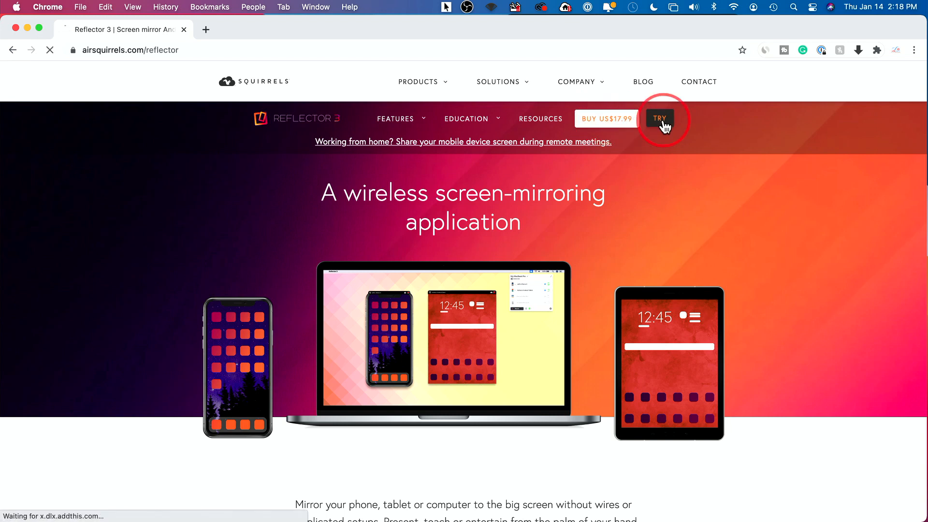
pyautogui.click(660, 118)
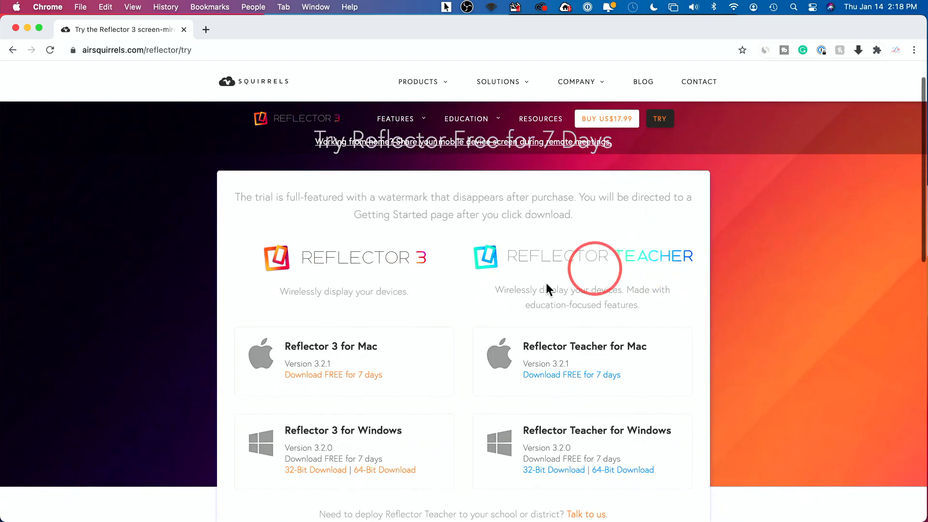
pyautogui.scroll(-3)
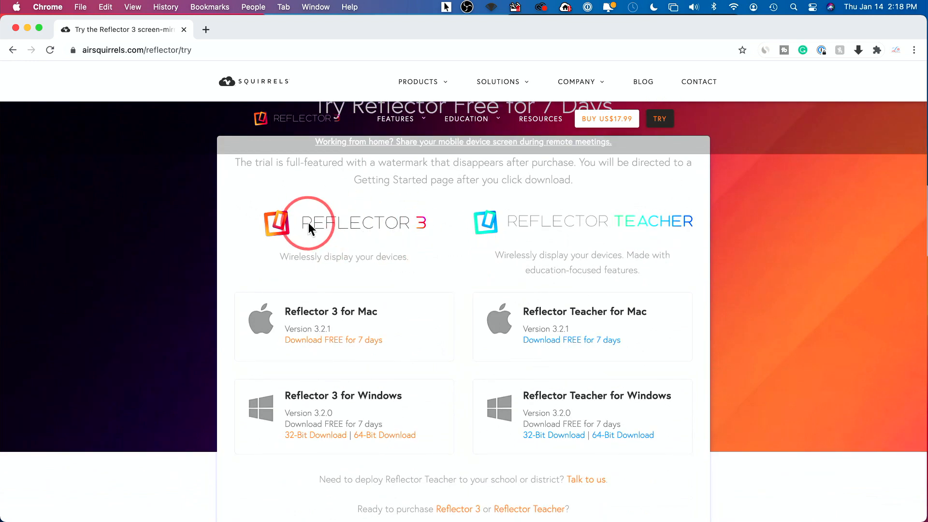
pyautogui.moveTo(402, 240)
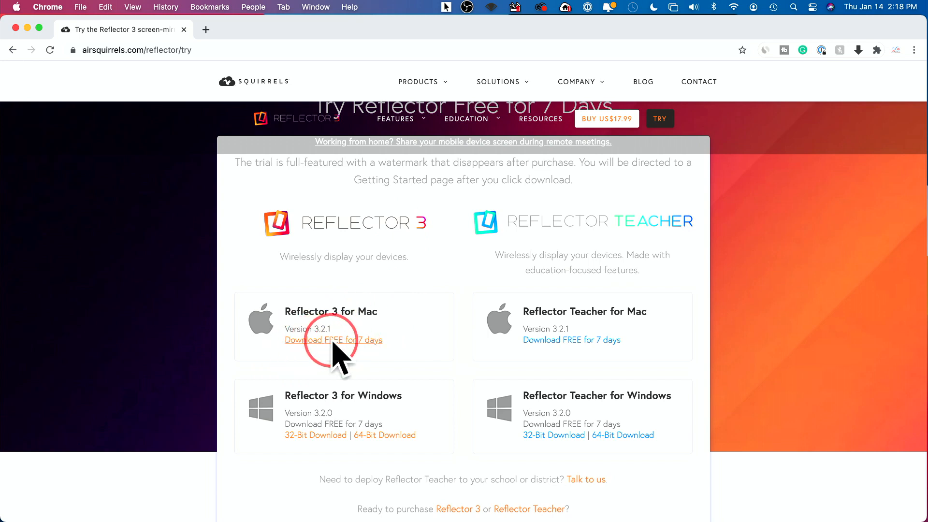
pyautogui.write('quickTime Player')
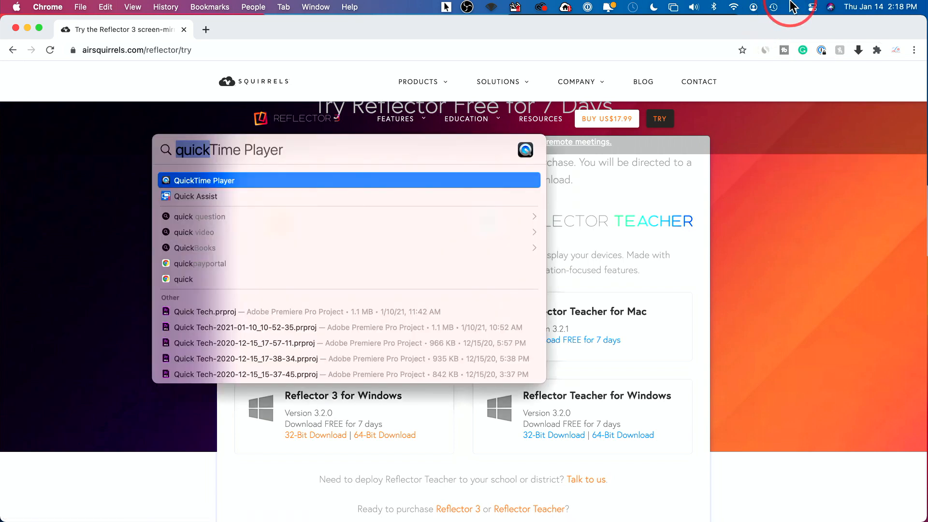
# Step: Launch Reflector 3 from Spotlight and mirror the iPhone screen to the Mac via Screen Mirroring
pyautogui.write('reflector 3')
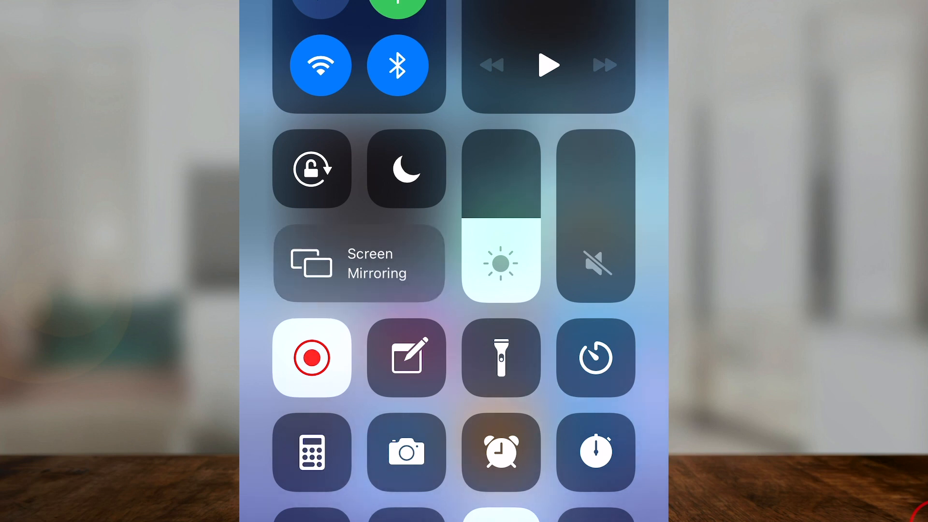
pyautogui.click(359, 263)
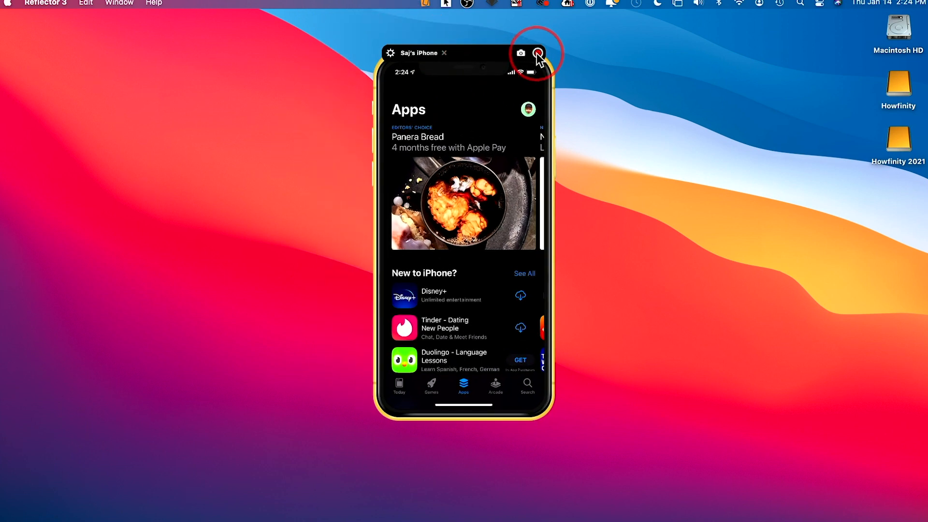
# Step: Record the mirrored screen, save it as 'Reflector Recording.mp4' on the Desktop and play it
pyautogui.click(537, 52)
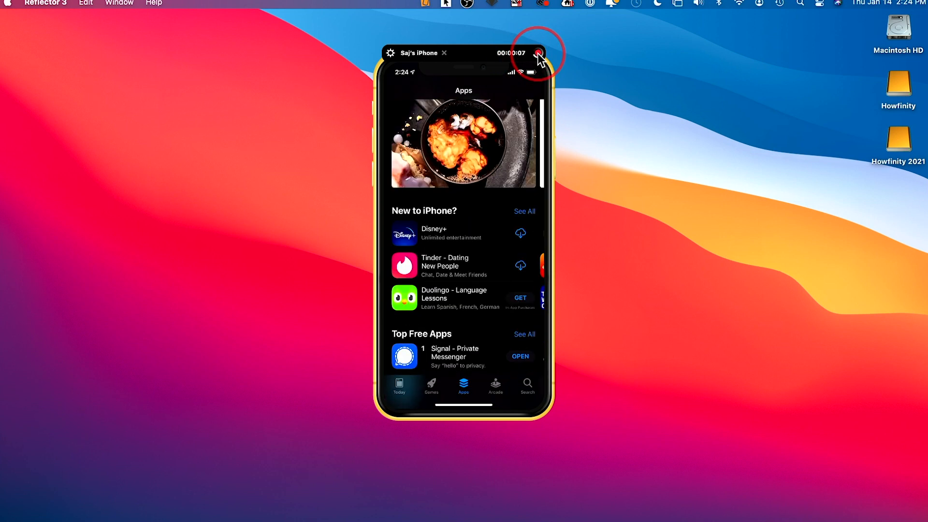
pyautogui.click(537, 53)
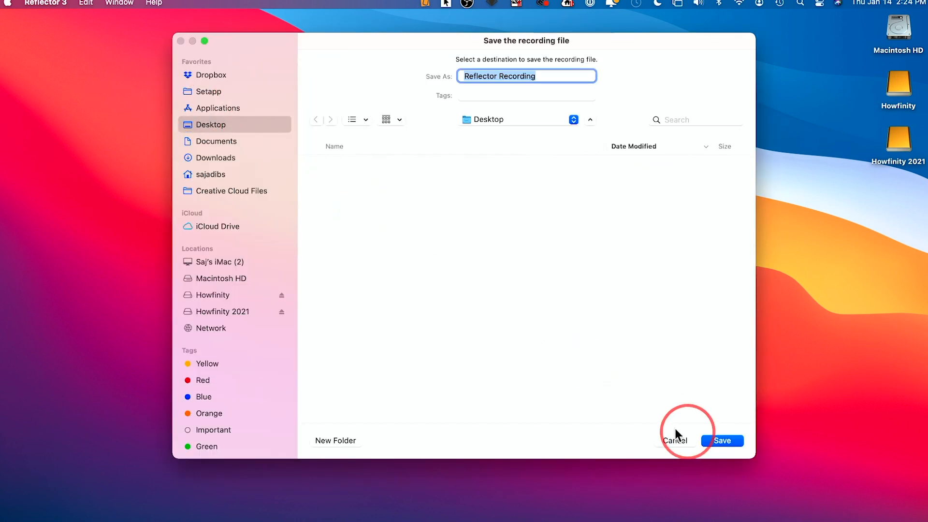
pyautogui.click(721, 440)
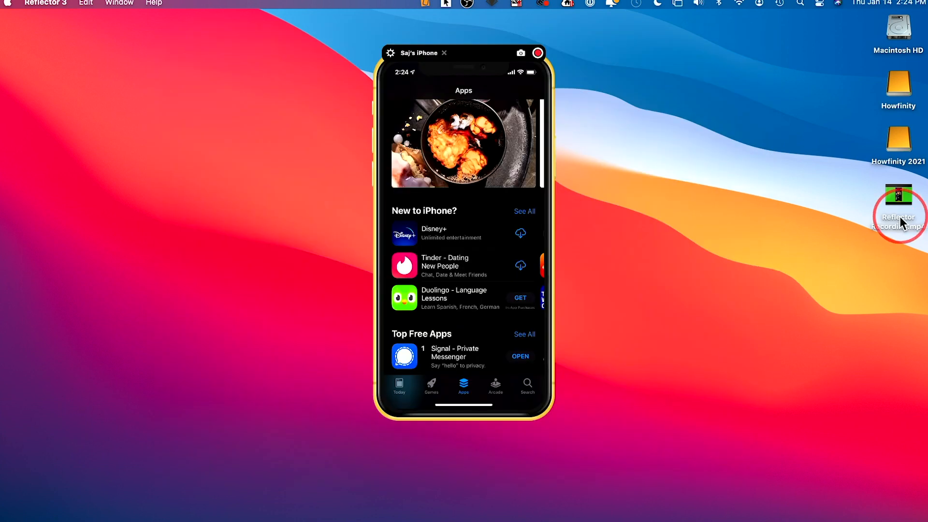
pyautogui.doubleClick(899, 194)
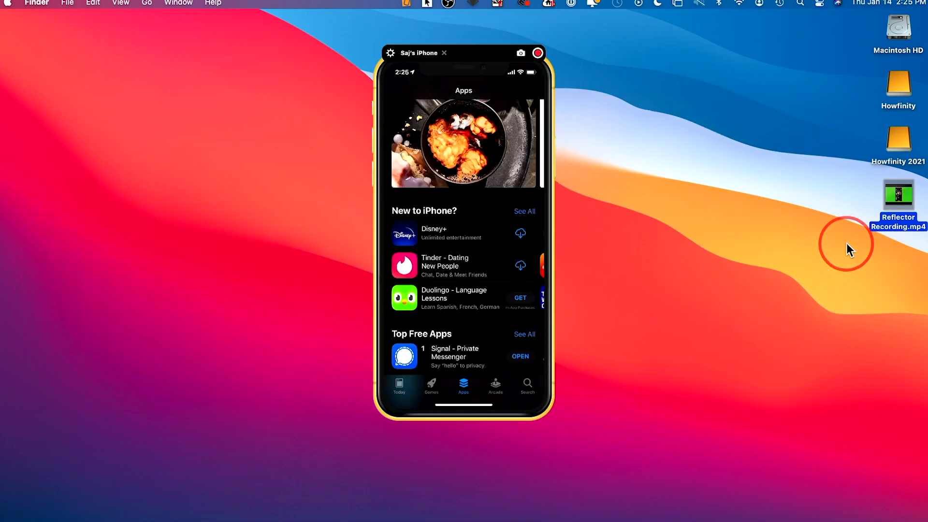
# Step: Deselect the desktop file and show the Reflector 3 application menu commands
pyautogui.click(800, 4)
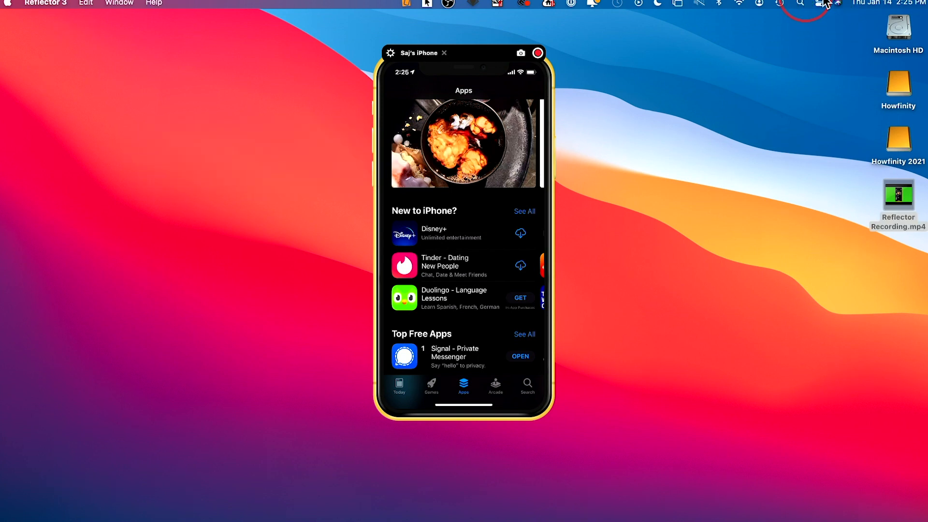
pyautogui.click(44, 4)
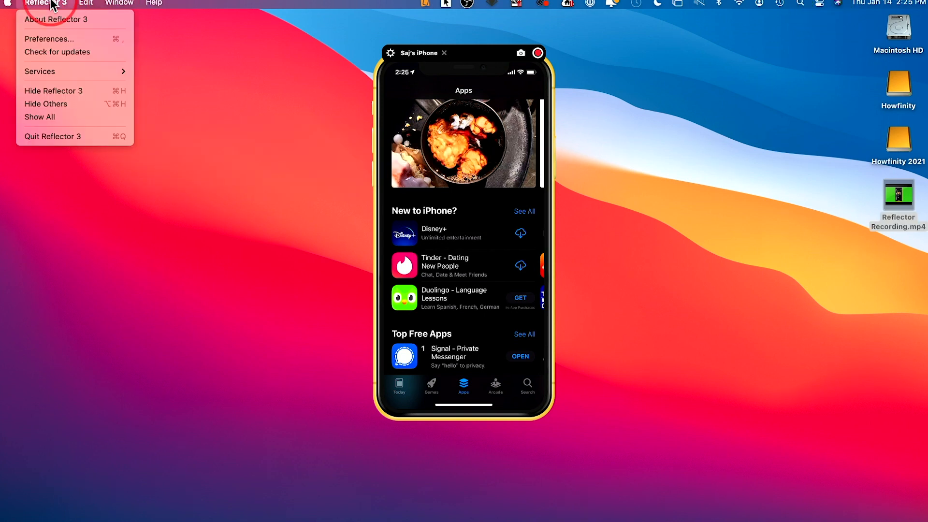
# Step: View Reflector 3's Recording preferences: 4K resolution, very high quality, 30 FPS
pyautogui.click(55, 42)
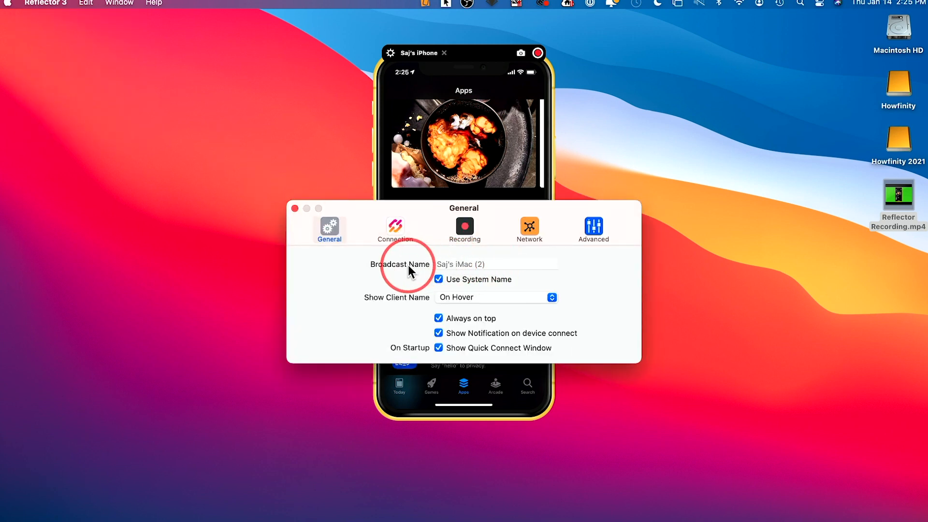
pyautogui.moveTo(444, 262)
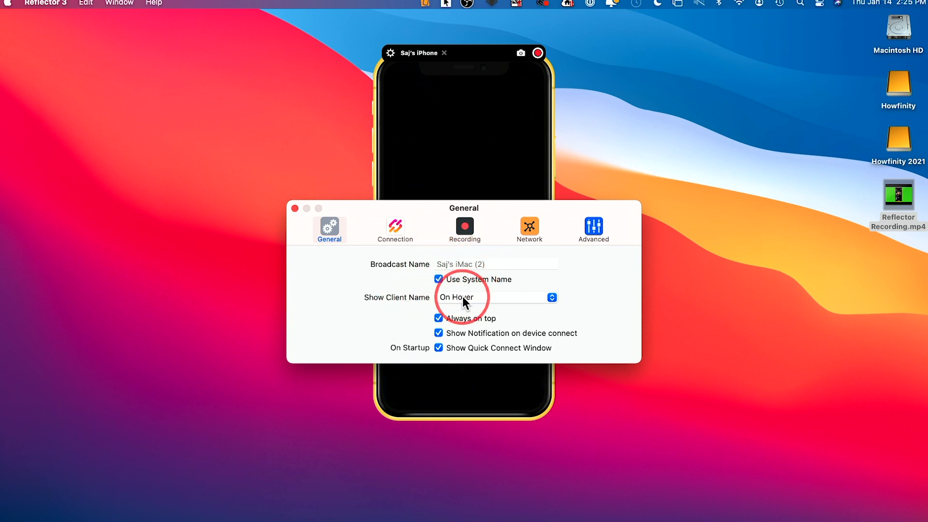
pyautogui.click(465, 230)
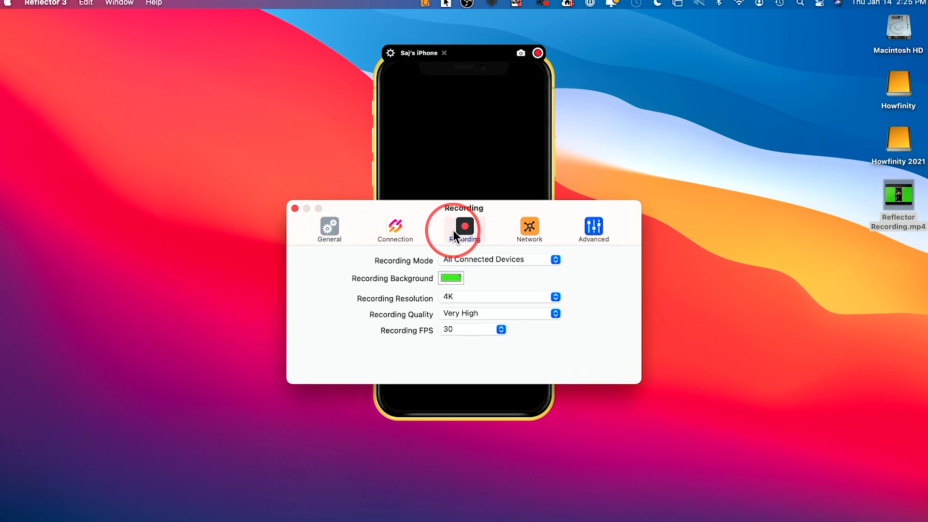
pyautogui.click(451, 279)
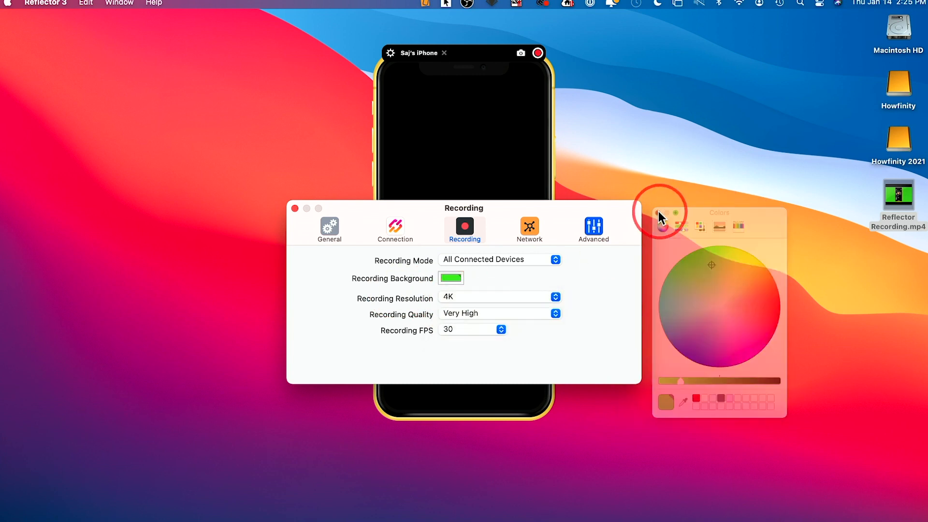
pyautogui.click(500, 313)
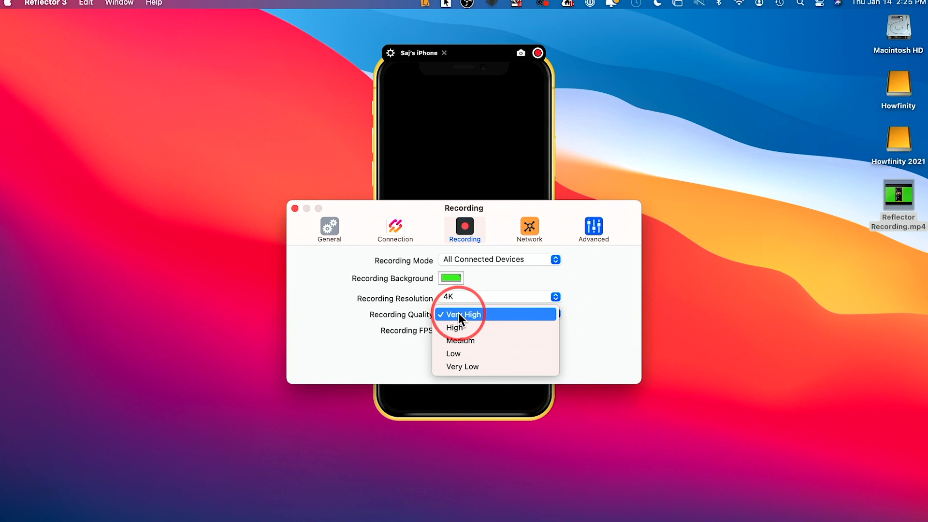
pyautogui.click(460, 313)
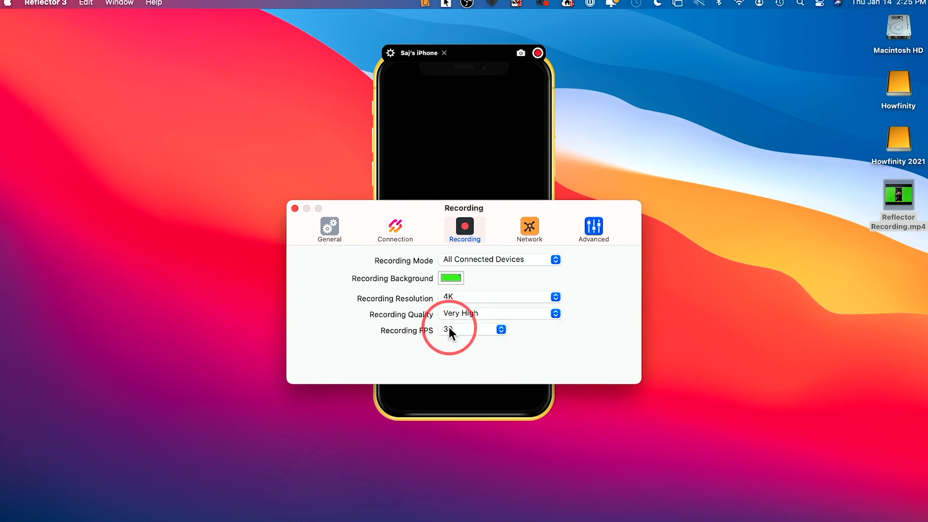